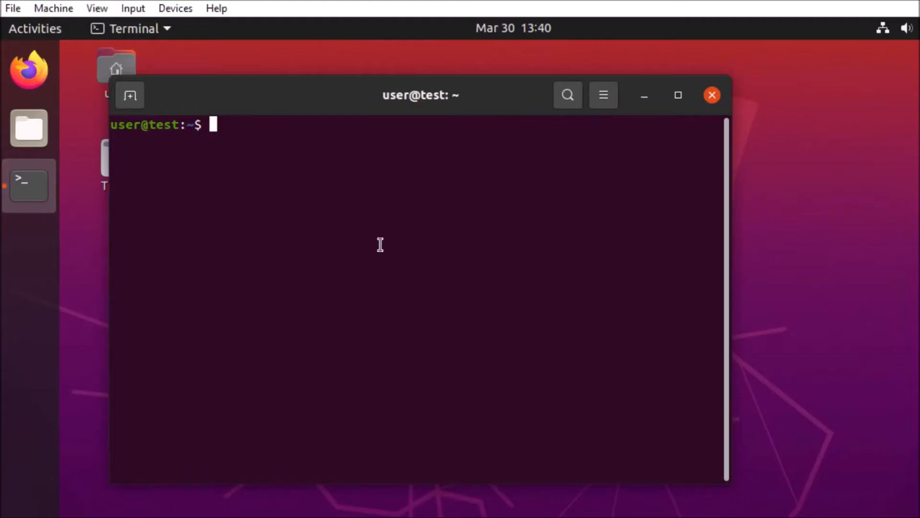
{"action": "type", "text": "git clone"}
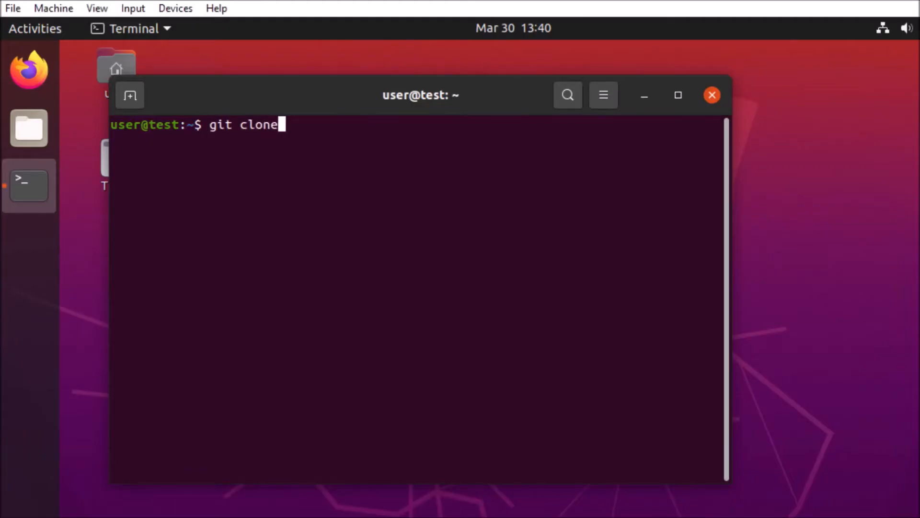
{"action": "type", "text": "https"}
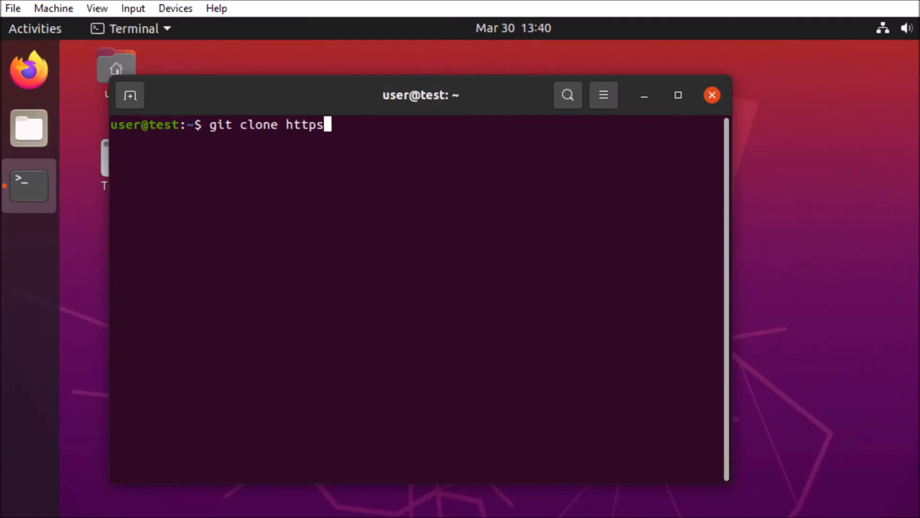
{"action": "type", "text": "://"}
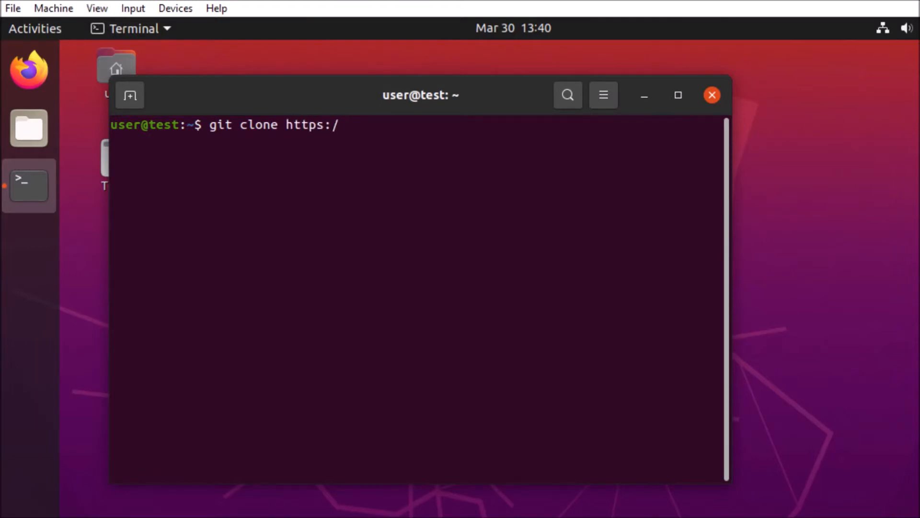
{"action": "type", "text": "/github."}
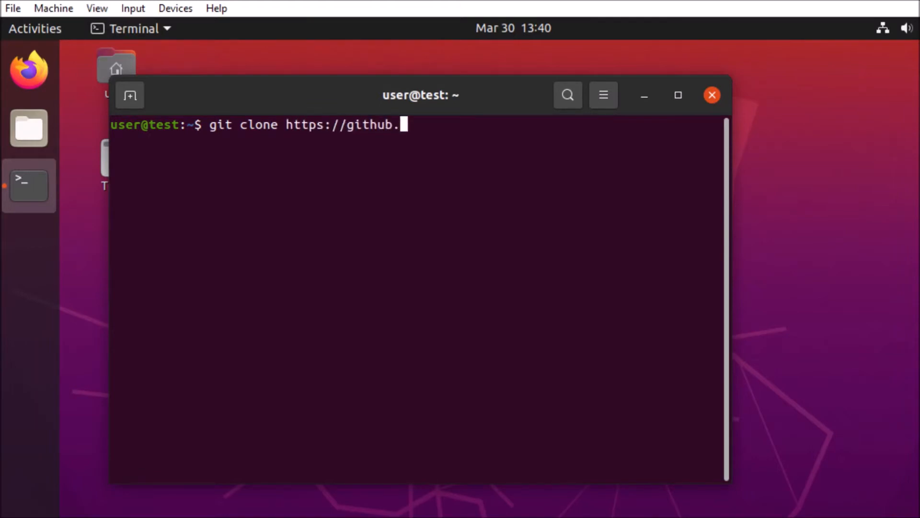
{"action": "type", "text": "com/mim"}
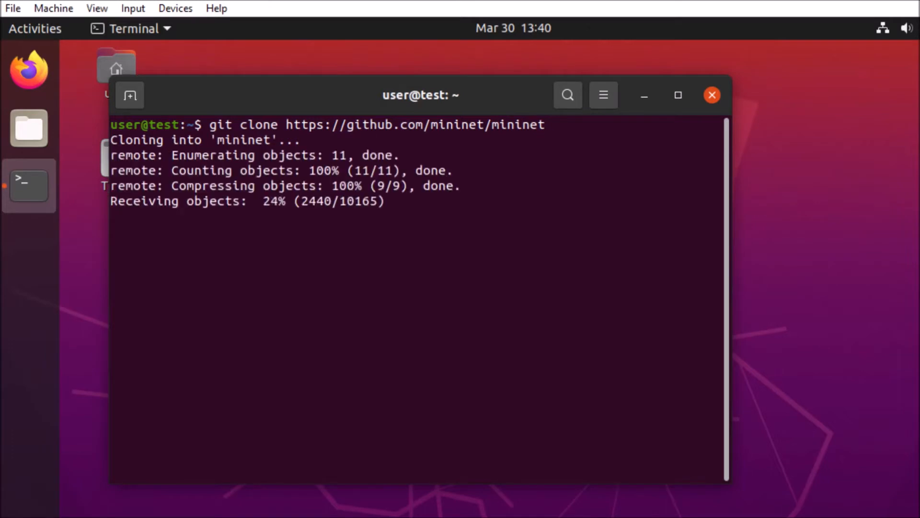
- Run mininet/util/install.sh -a, which ends with a notice that the get-pip.py URL changed
{"action": "type", "text": "mi"}
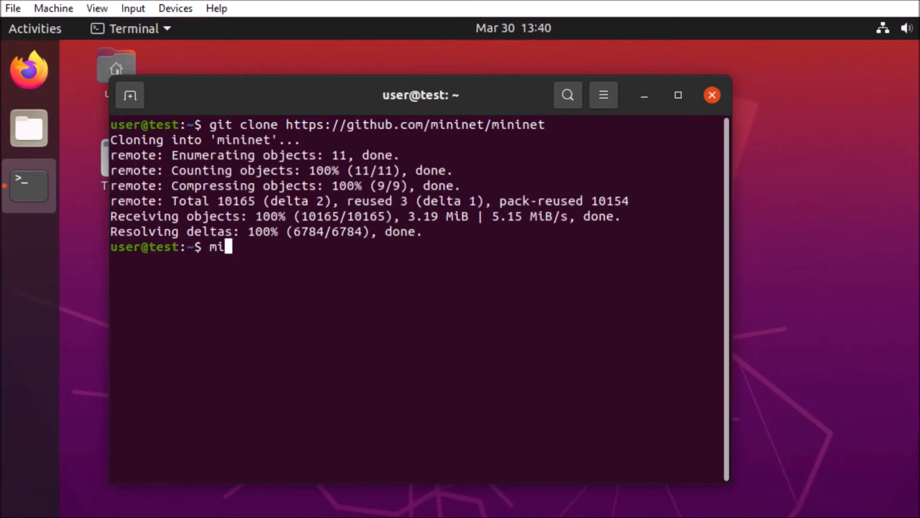
{"action": "type", "text": "ninet/un"}
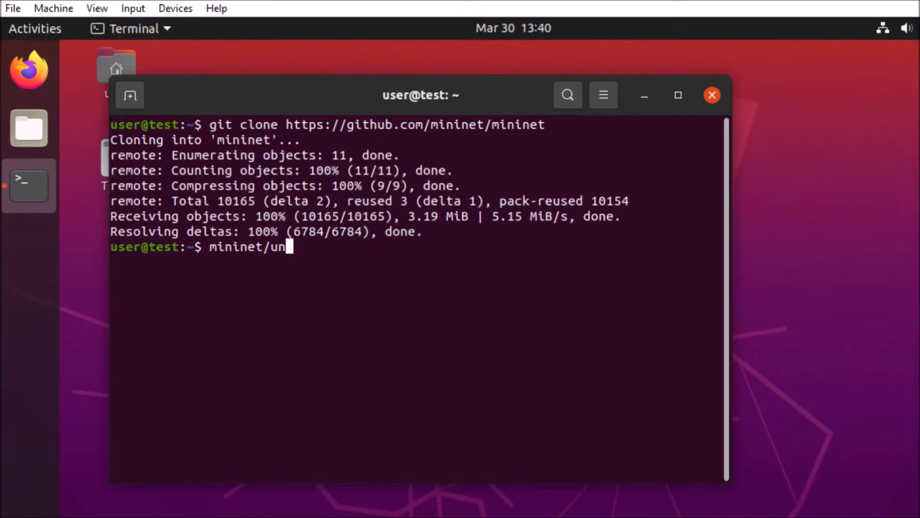
{"action": "type", "text": "til/i"}
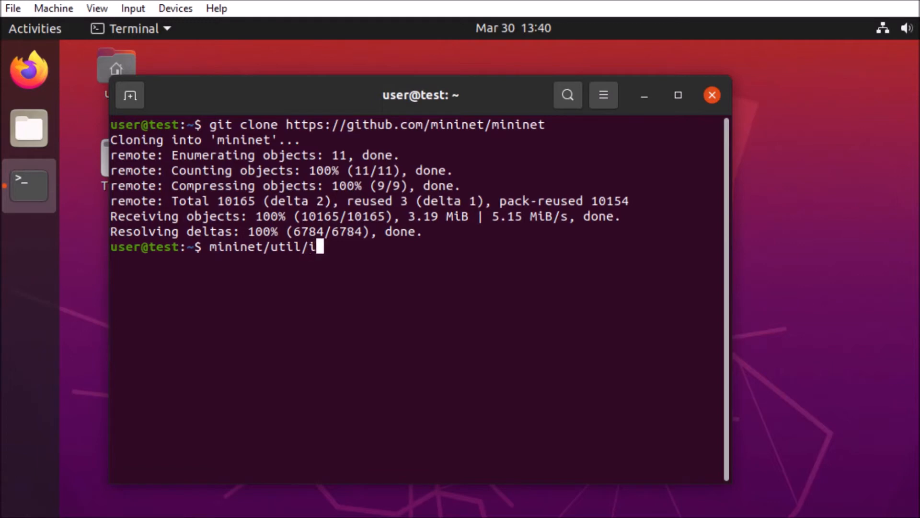
{"action": "type", "text": "nstall.sh -a"}
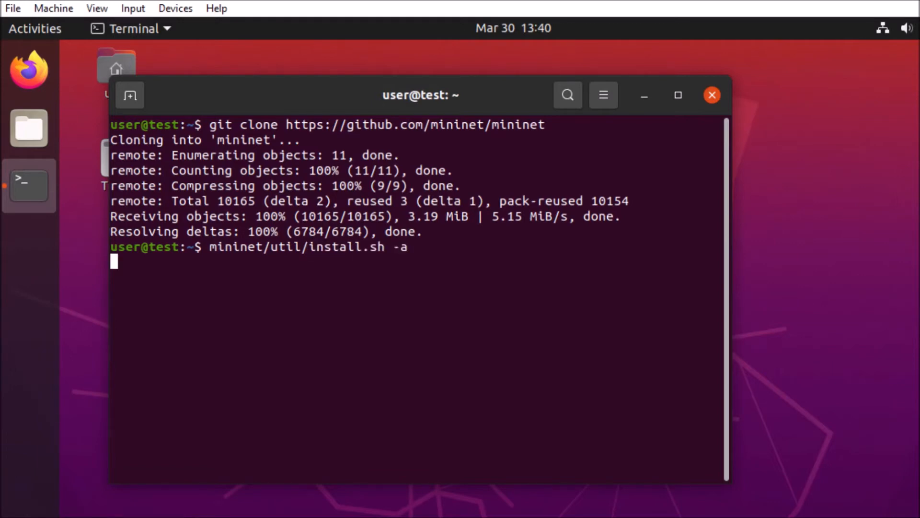
{"action": "key", "text": "Return"}
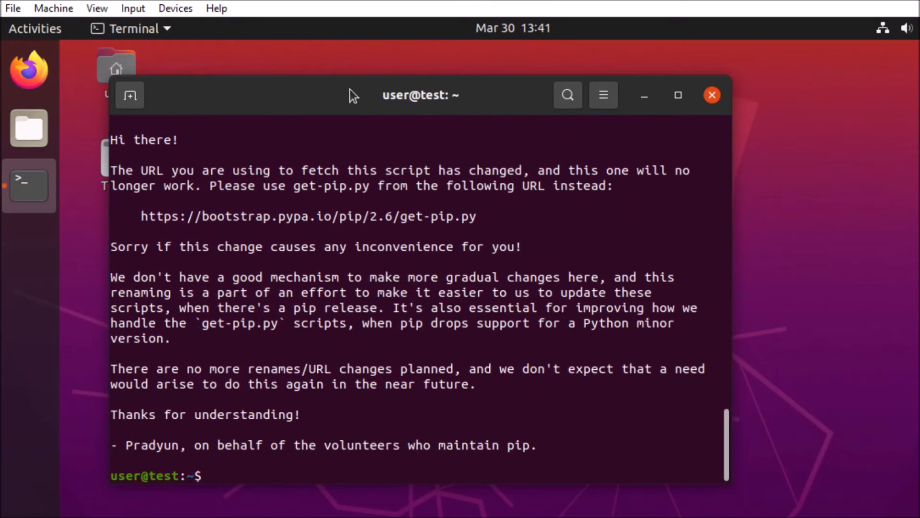
{"action": "mouse_move", "coordinate": [244, 216]}
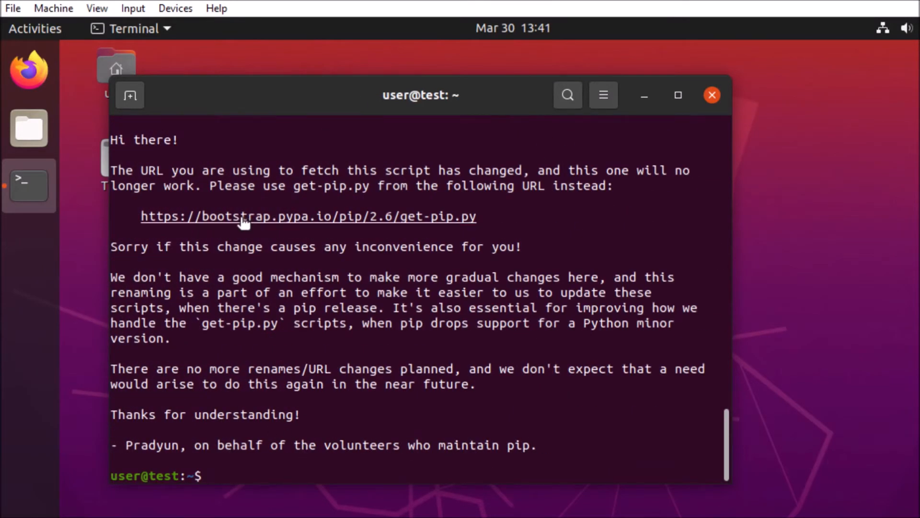
{"action": "mouse_move", "coordinate": [226, 466]}
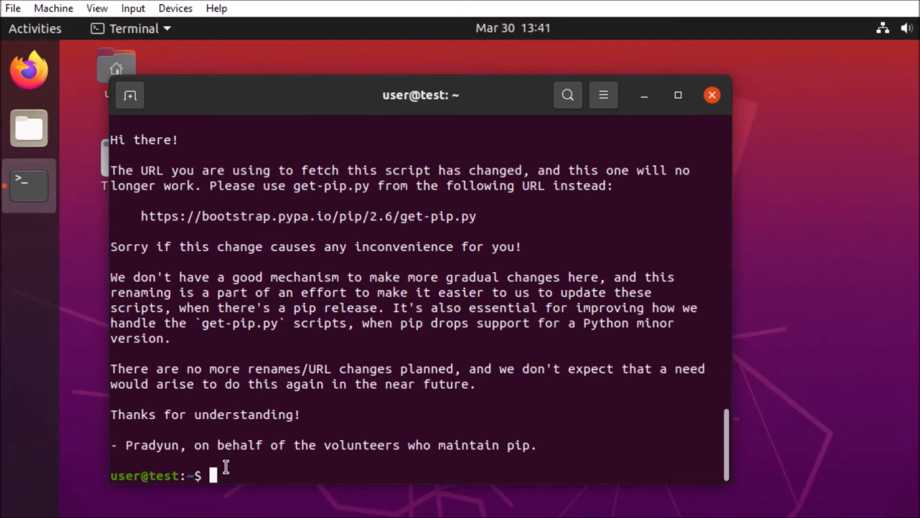
{"action": "type", "text": "wget http"}
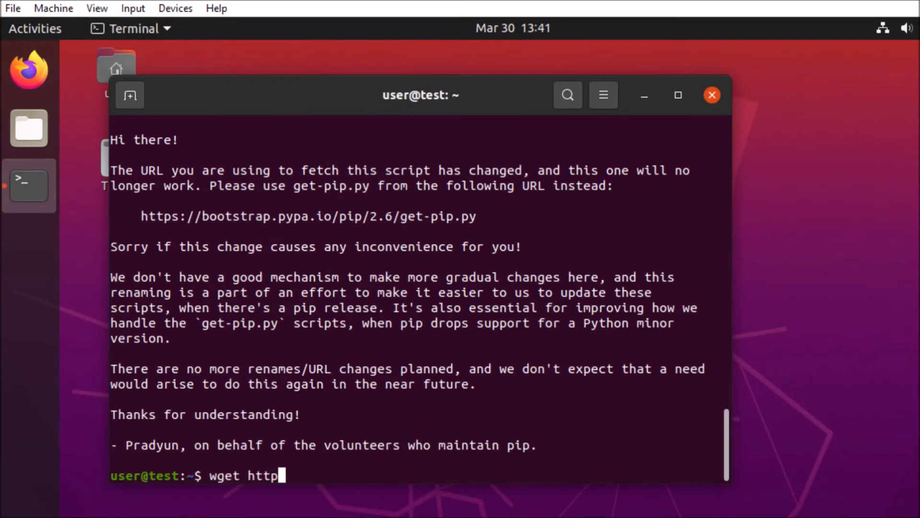
{"action": "type", "text": "s://b"}
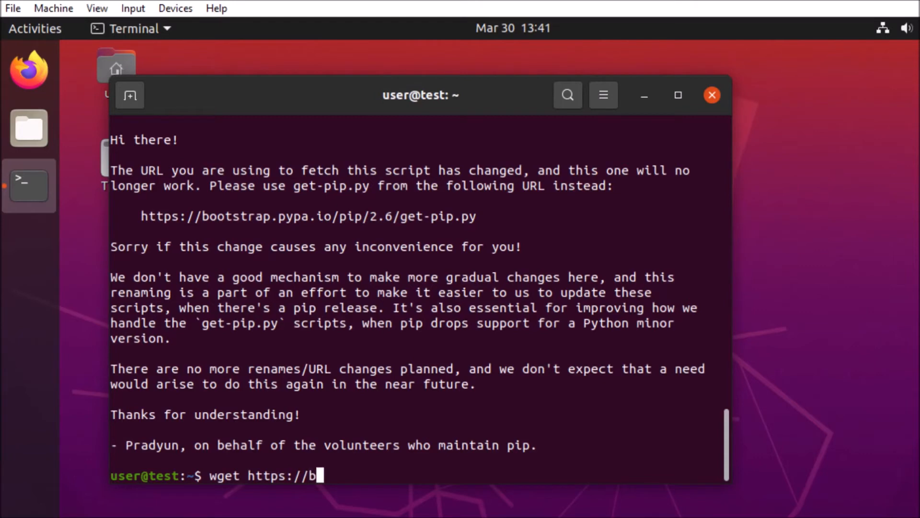
{"action": "type", "text": "ootstrap.p"}
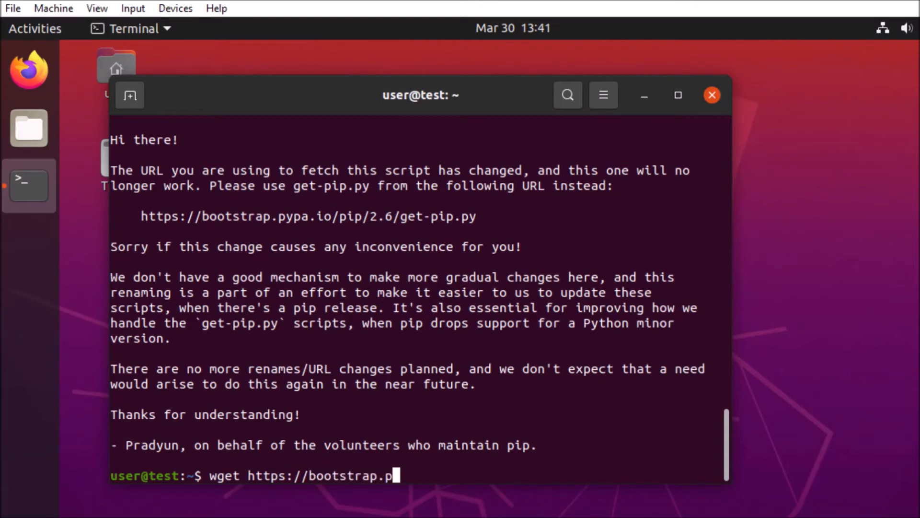
{"action": "type", "text": "ypa."}
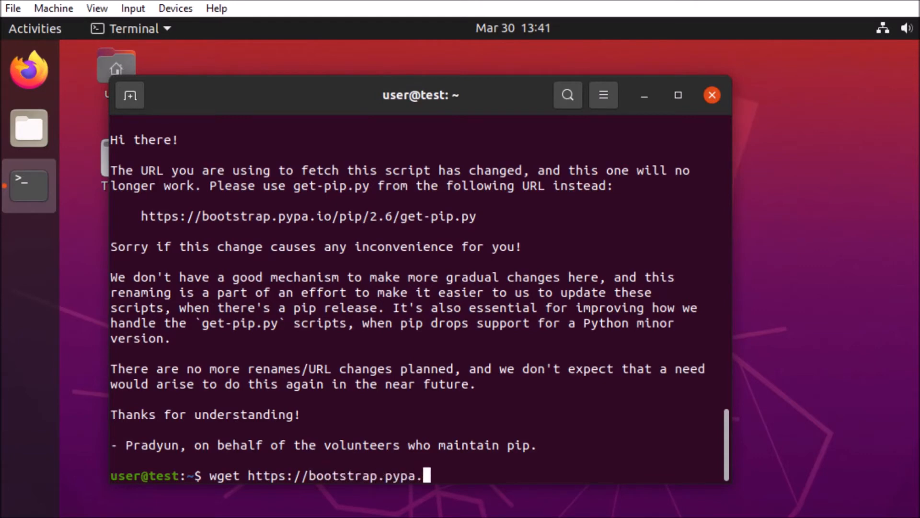
{"action": "type", "text": "io/p"}
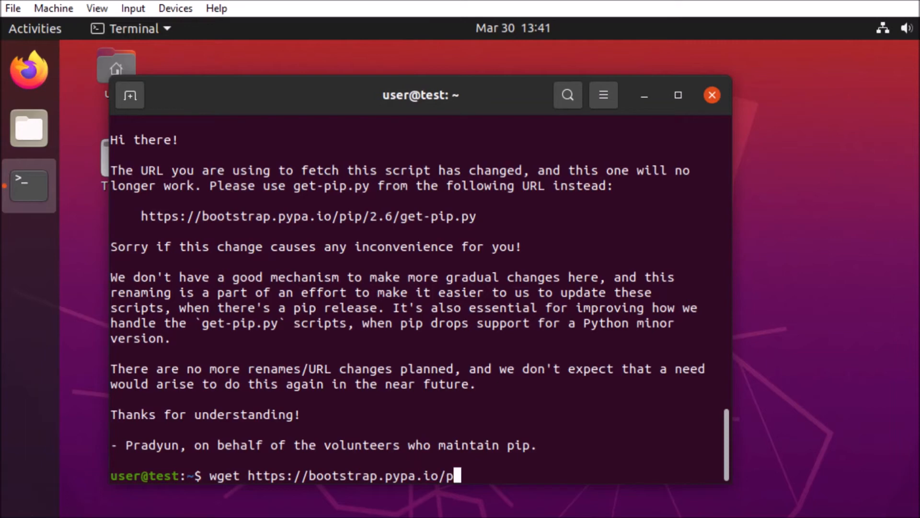
{"action": "type", "text": "ip/"}
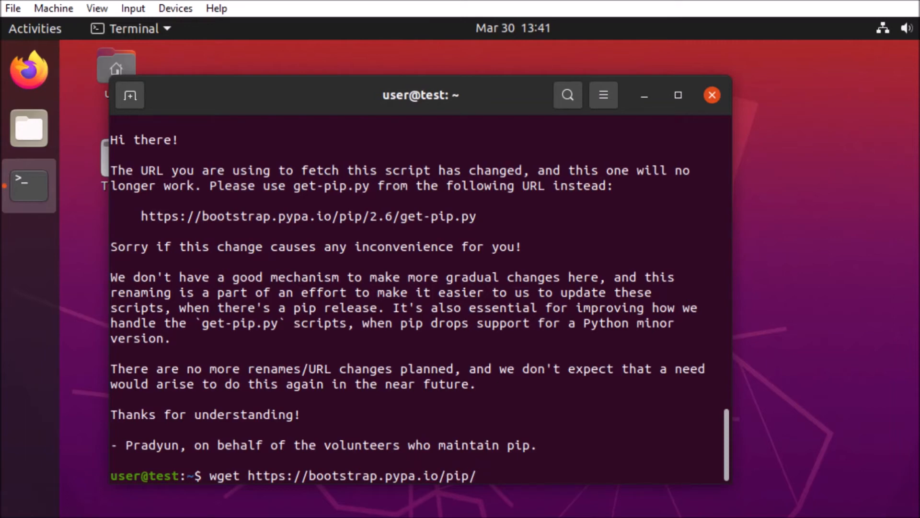
{"action": "type", "text": "2.6"}
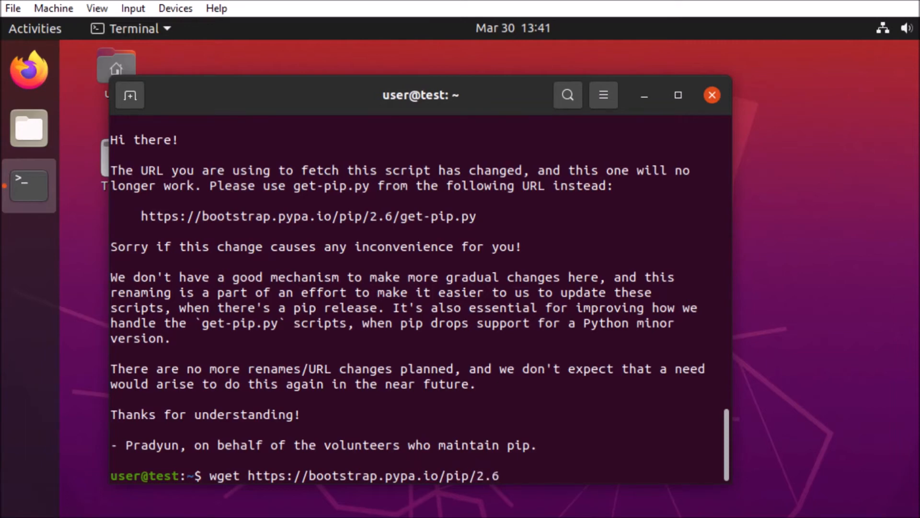
{"action": "type", "text": "/get-"}
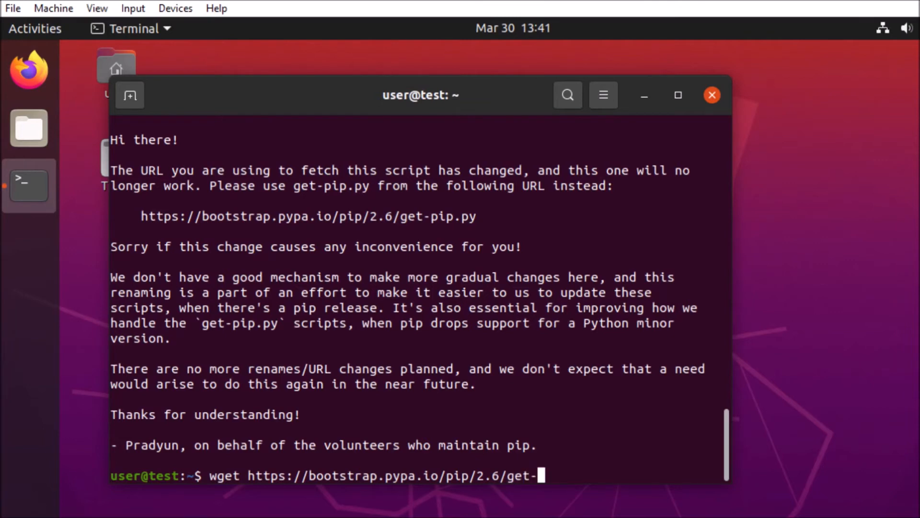
{"action": "type", "text": "ip."}
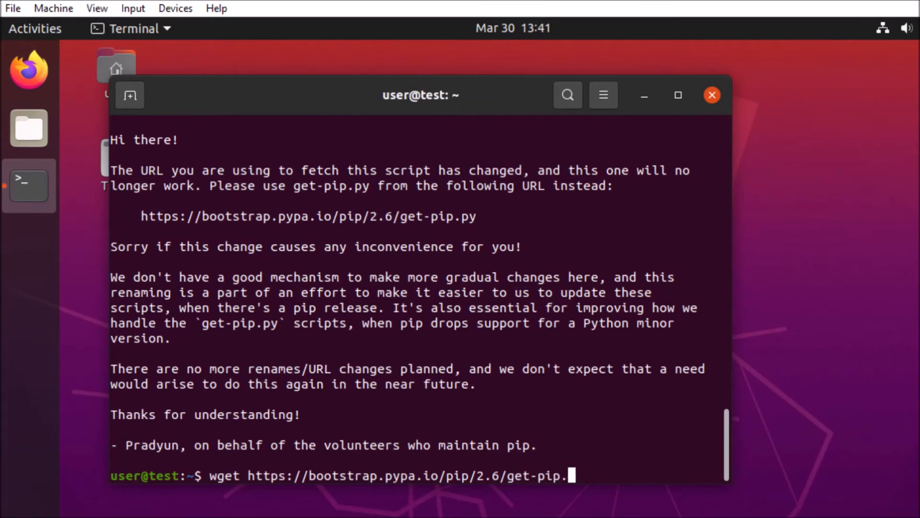
{"action": "key", "text": "Return"}
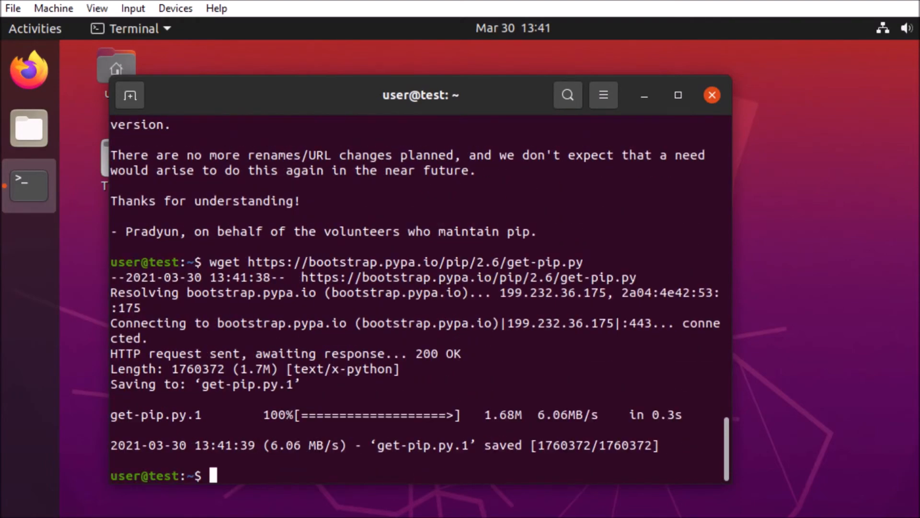
- Run sudo python get-pip.py.1, fixing the mistyped name, to install pip 9.0.3 and setuptools 36.8.0
{"action": "type", "text": "sudo"}
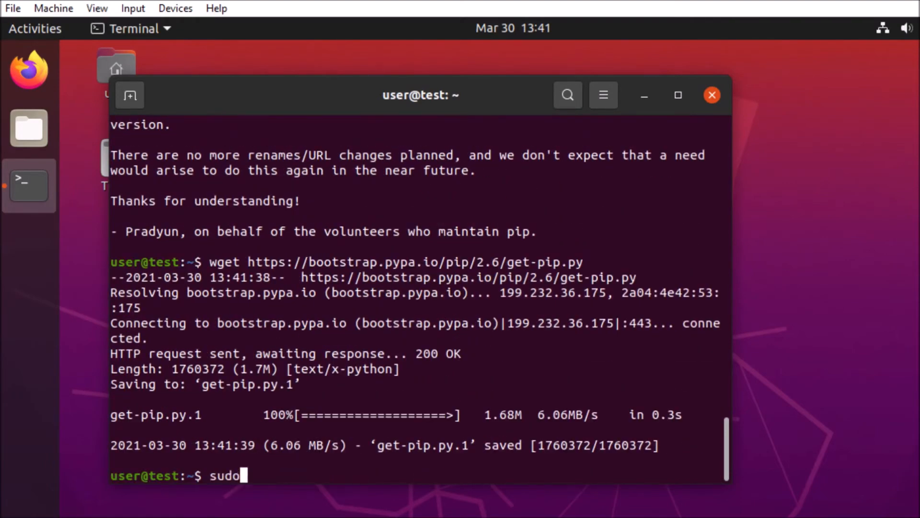
{"action": "type", "text": "pu"}
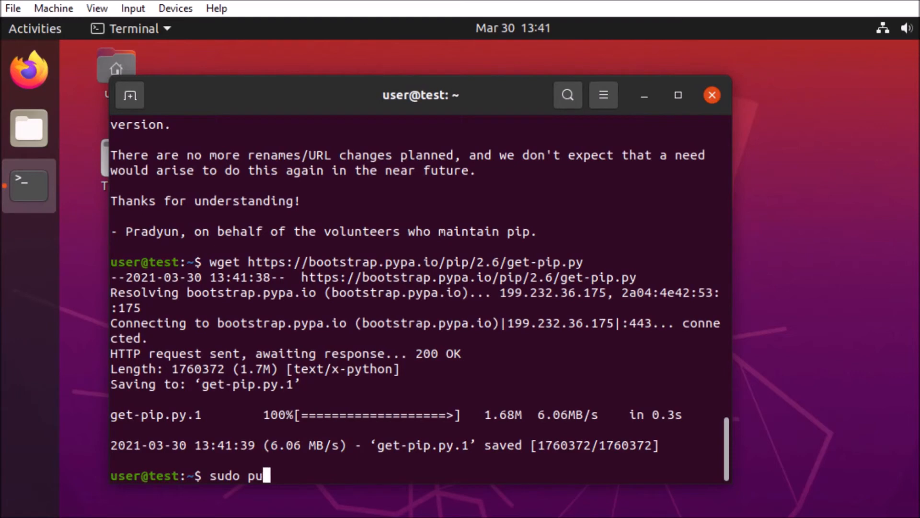
{"action": "type", "text": "ython"}
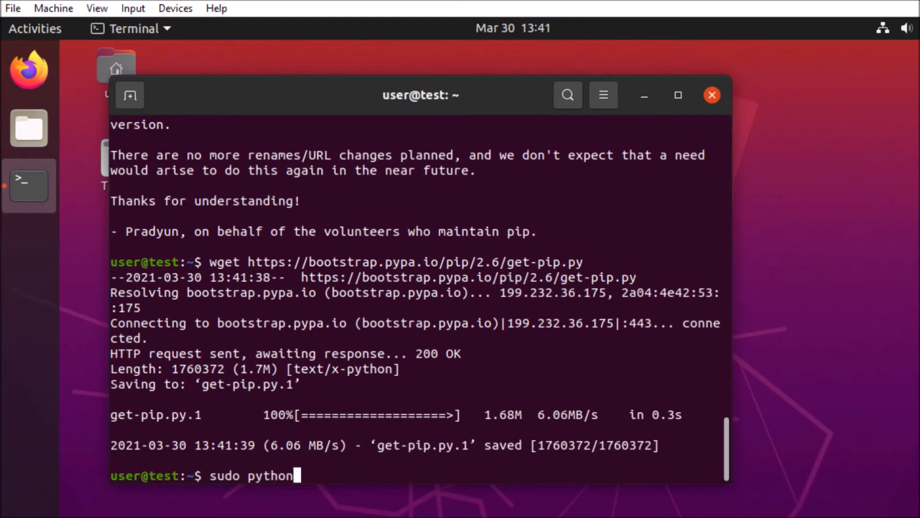
{"action": "type", "text": "get-pip.py"}
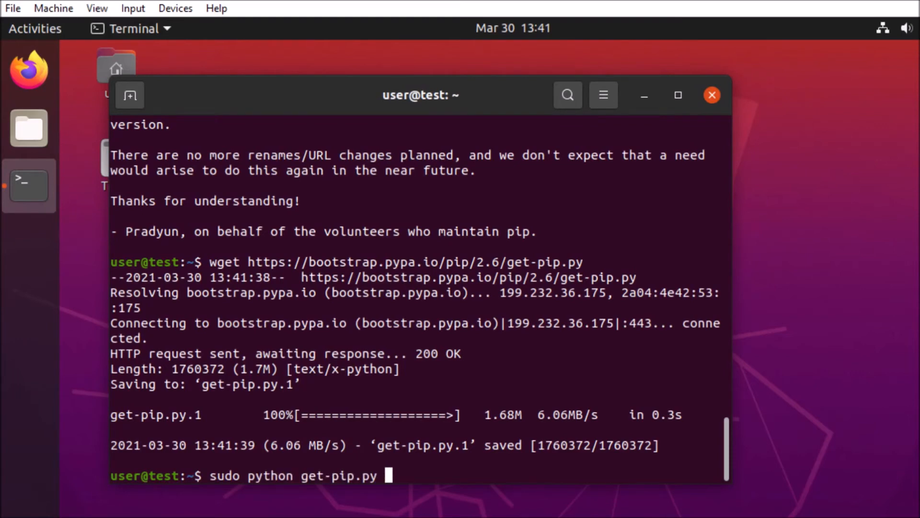
{"action": "type", "text": "1"}
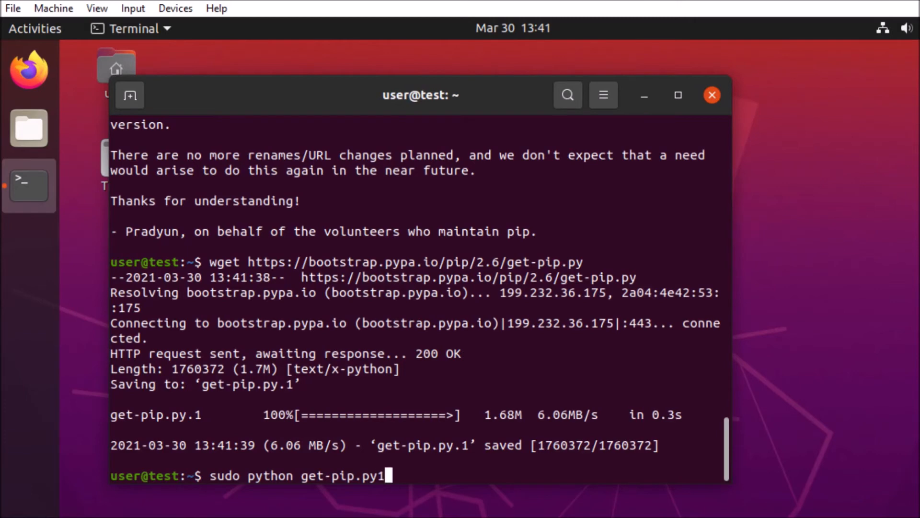
{"action": "key", "text": "Return"}
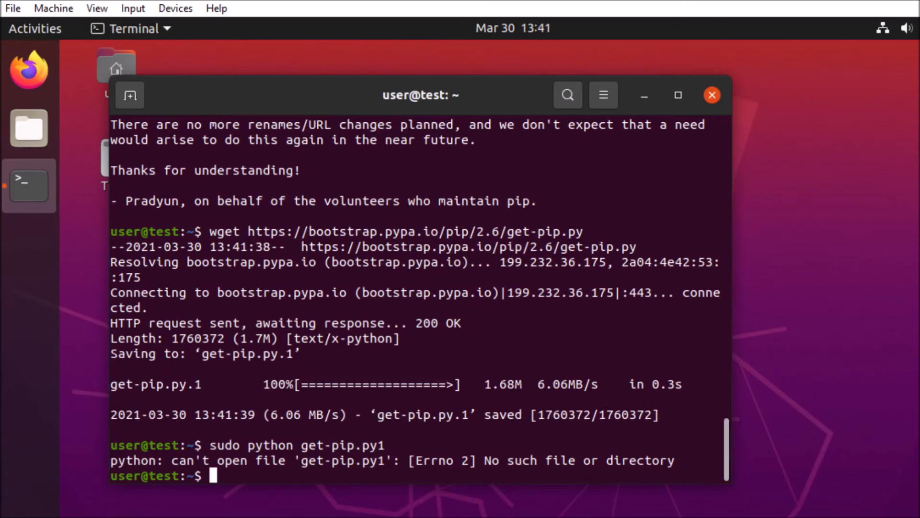
{"action": "type", "text": "sudo python get-pip.py1"}
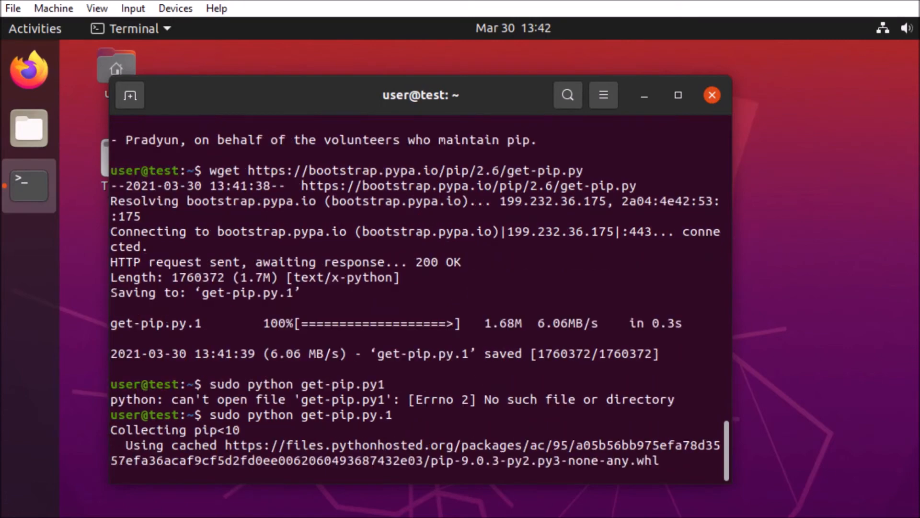
{"action": "scroll", "scroll_direction": "down", "scroll_amount": 3}
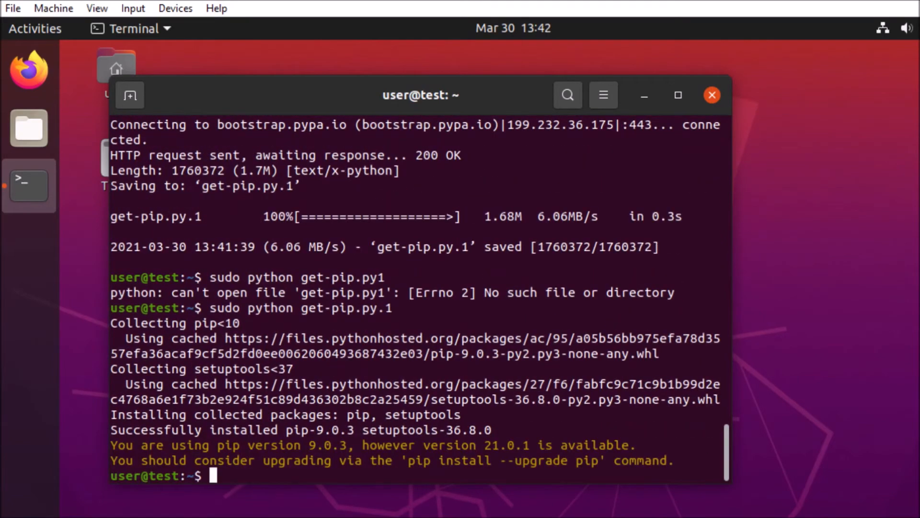
- Rerun mininet/util/install.sh -a until it completes with "Enjoy Mininet!"
{"action": "type", "text": "sudo python get-pip.py1"}
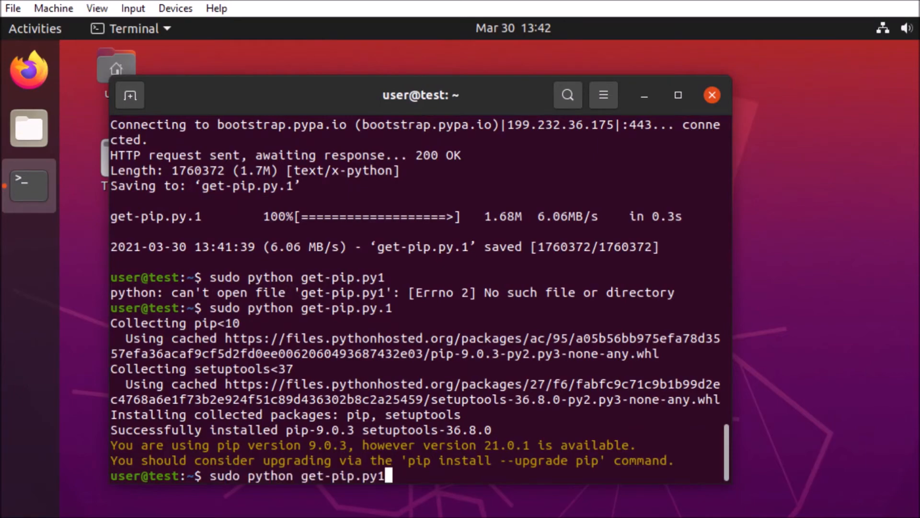
{"action": "type", "text": "mininet/util/install.sh -a"}
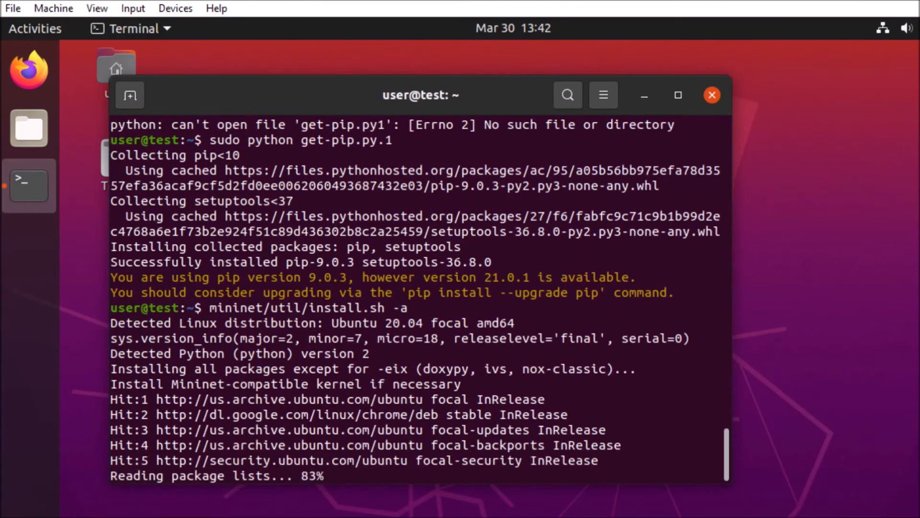
{"action": "scroll", "scroll_direction": "down", "scroll_amount": 3}
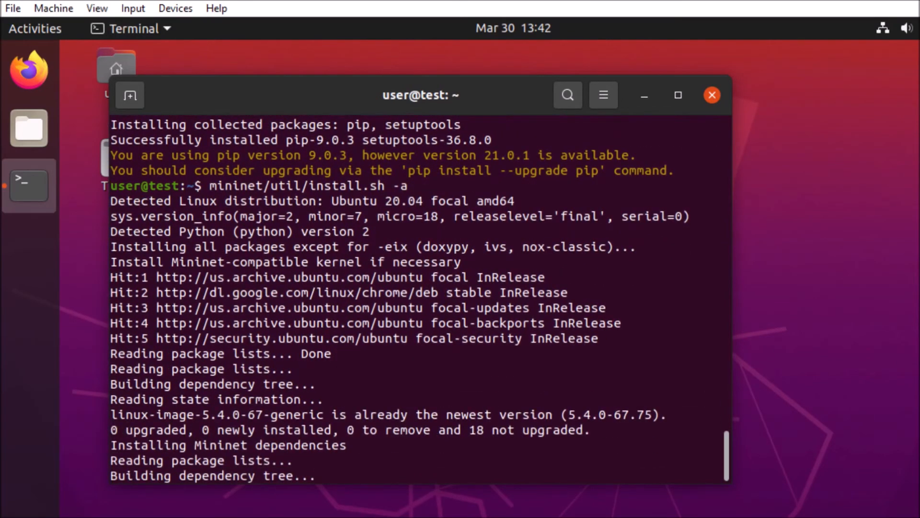
{"action": "scroll", "scroll_direction": "down", "scroll_amount": 3}
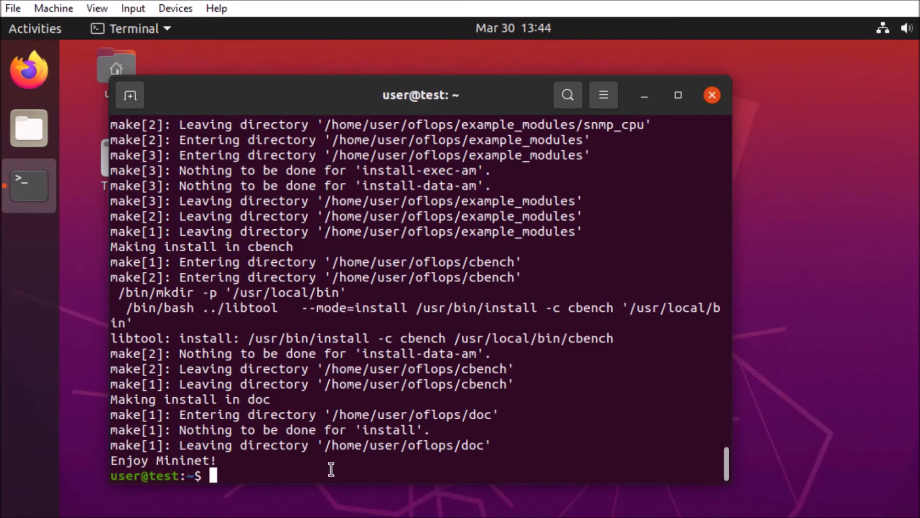
- Enter sudo mn --switch ovsbr --test at the prompt without running it yet
{"action": "type", "text": "sudo mn"}
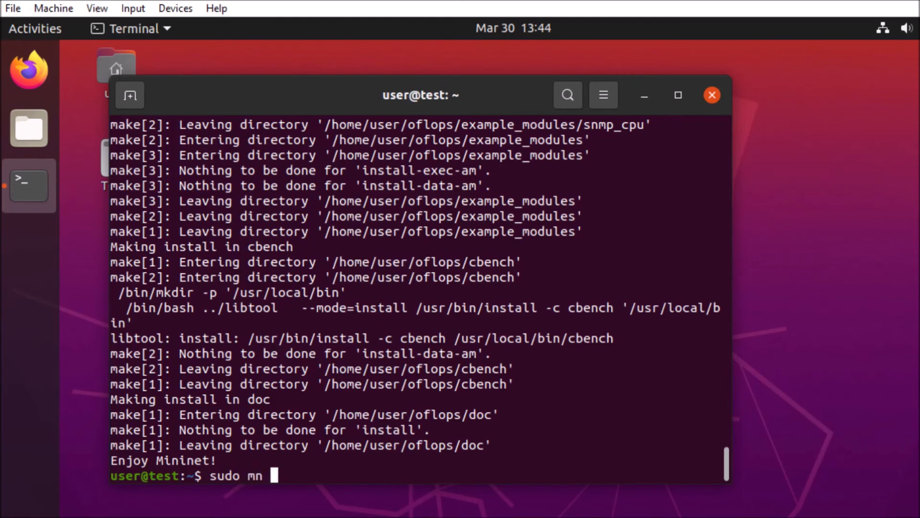
{"action": "type", "text": "--swit"}
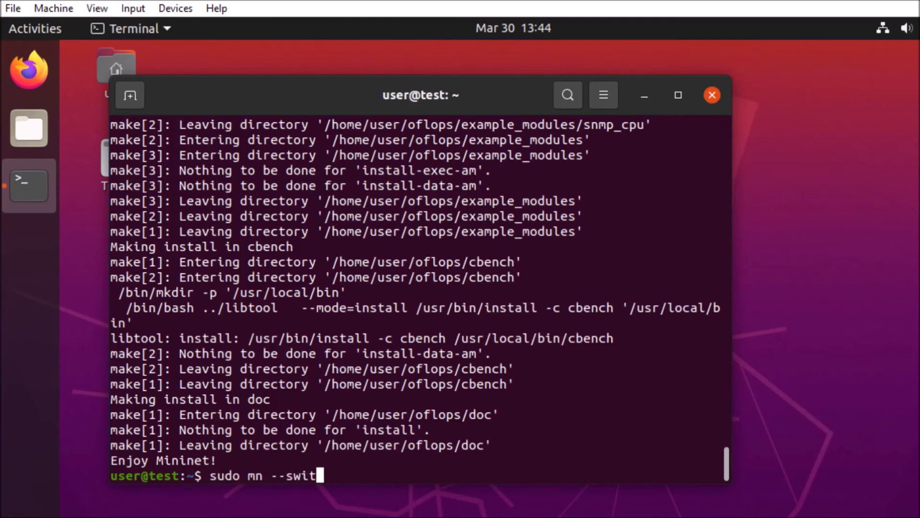
{"action": "type", "text": "ch ovsbr"}
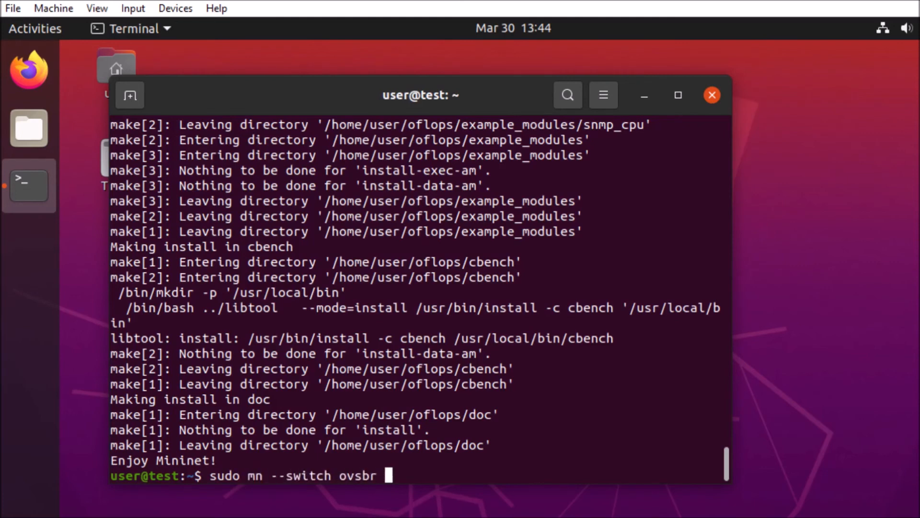
{"action": "type", "text": "--test"}
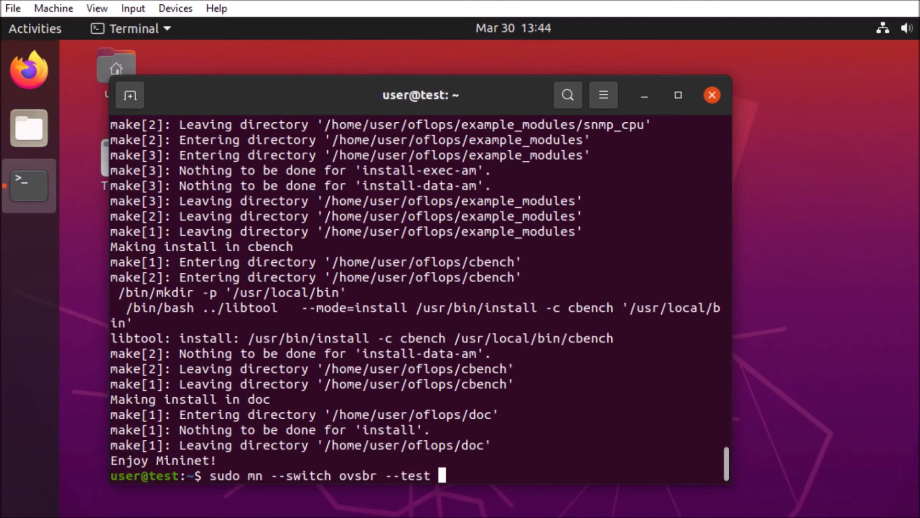